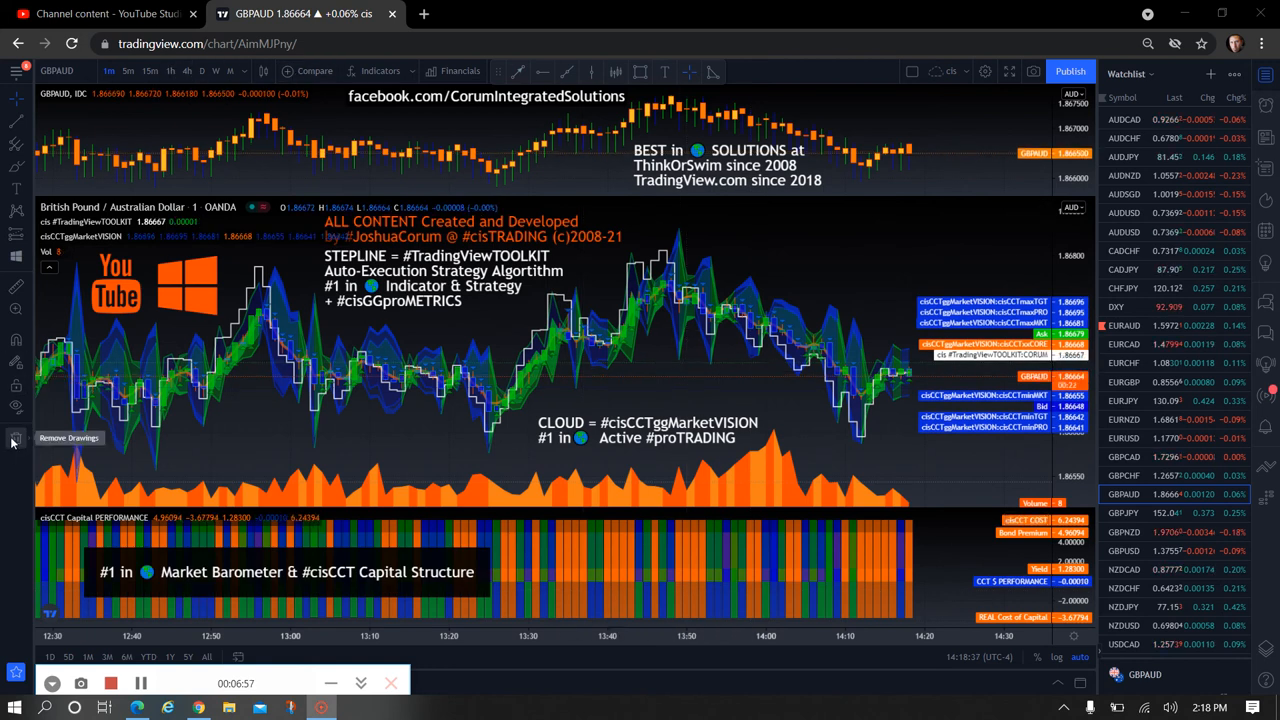
mouse_move(15, 413)
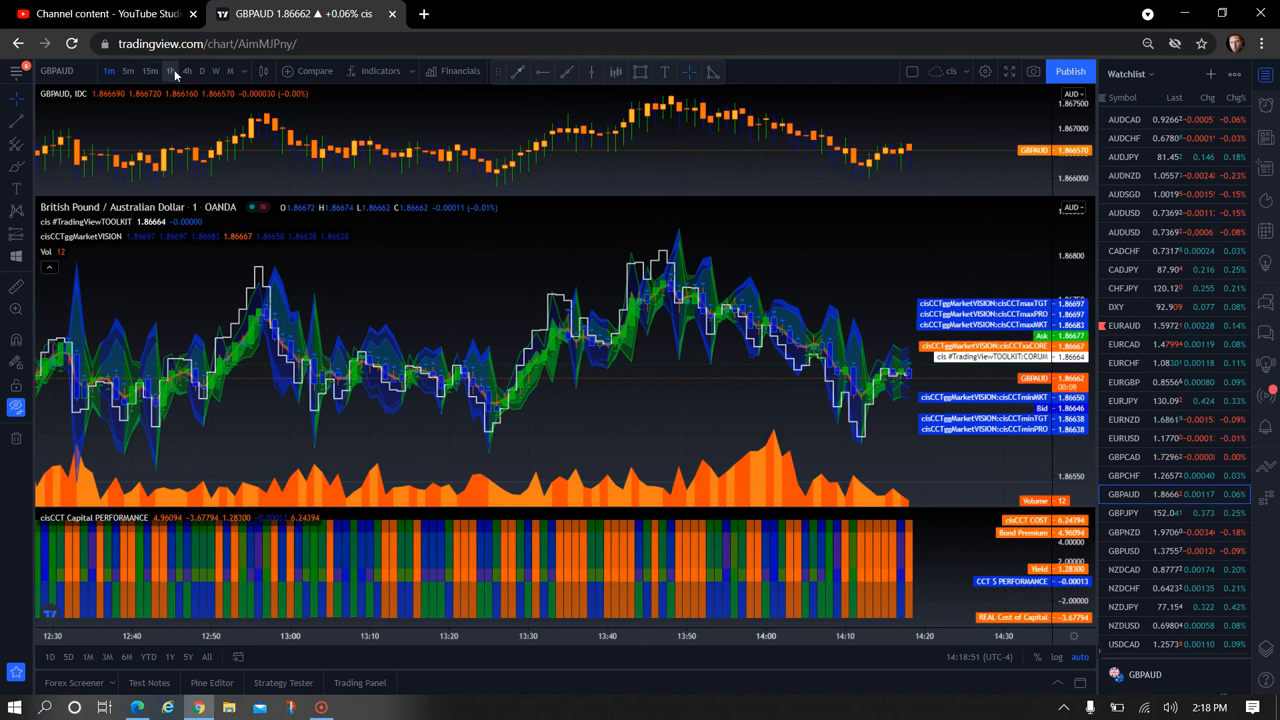
- Switch the GBPAUD chart to the 1h interval so the cisCCT indicators recalculate hourly
click(170, 71)
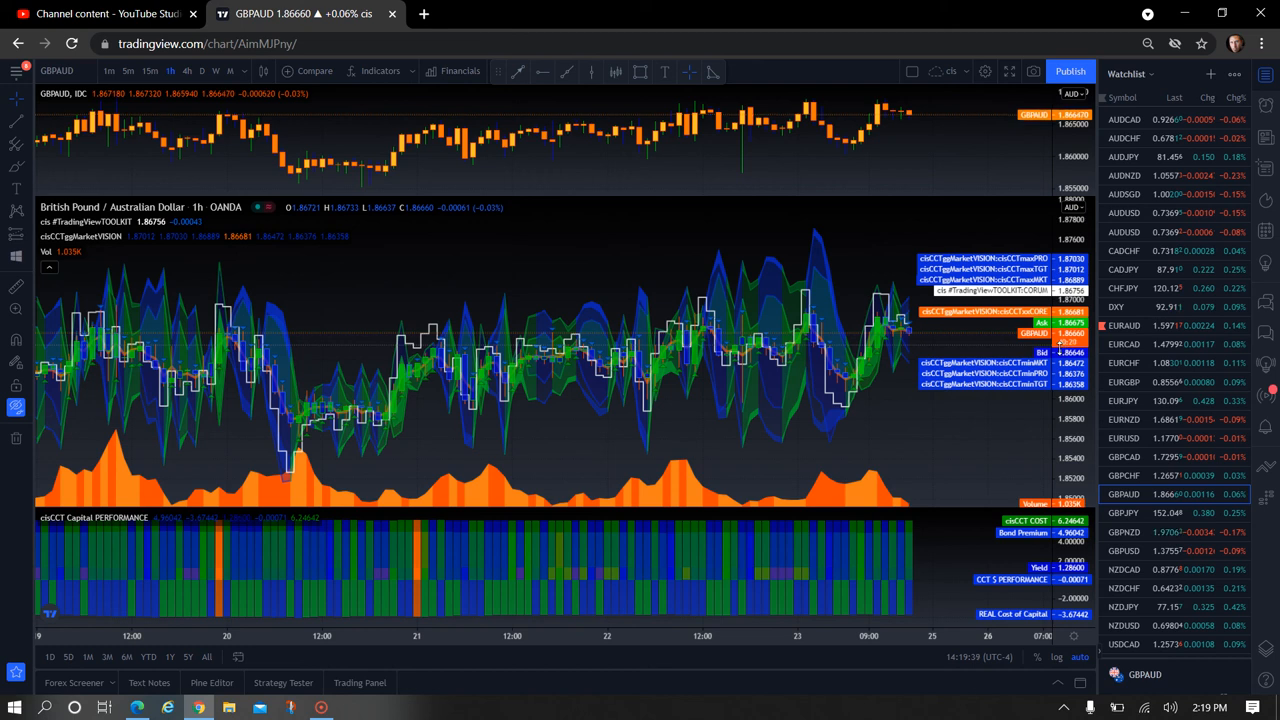
mouse_move(990, 342)
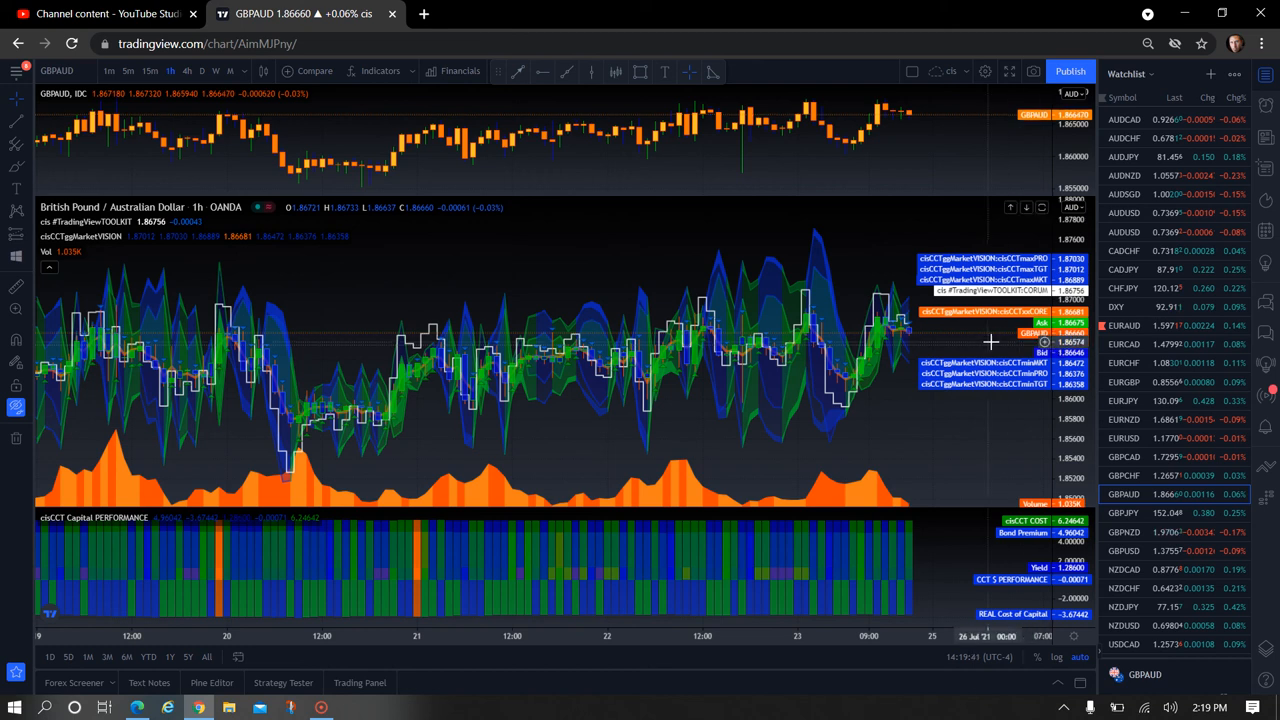
mouse_move(975, 350)
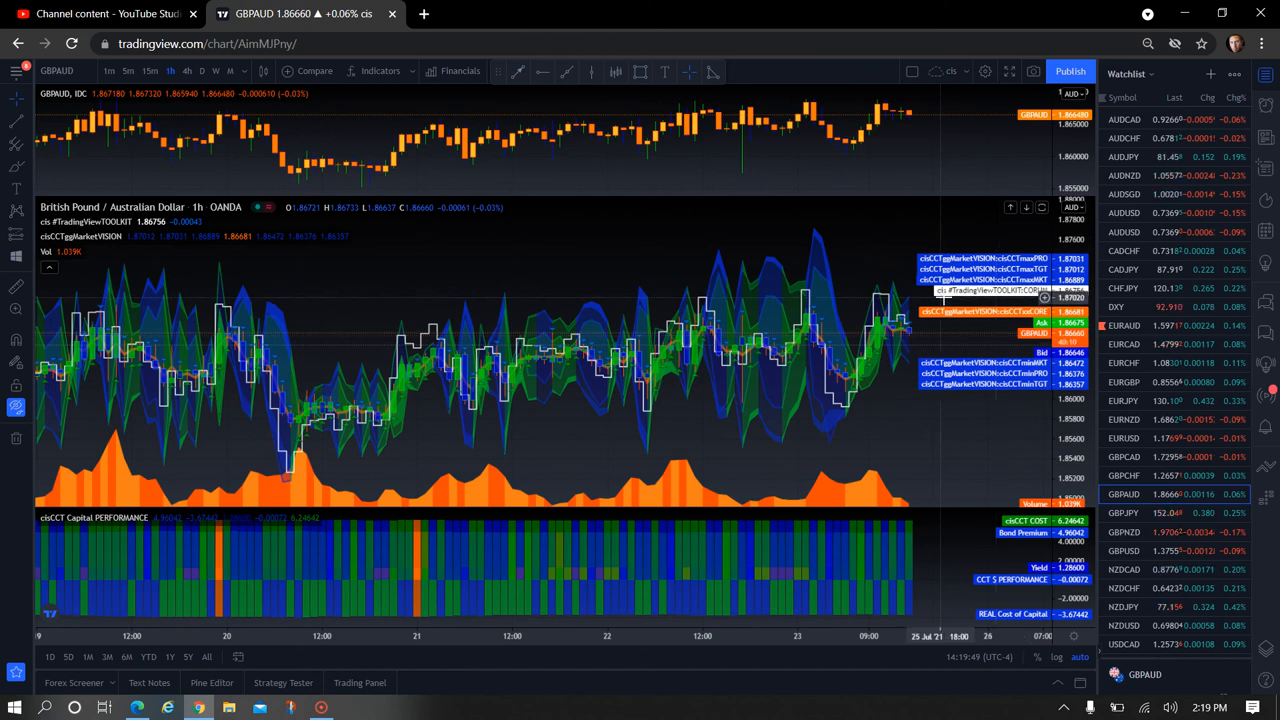
mouse_move(968, 464)
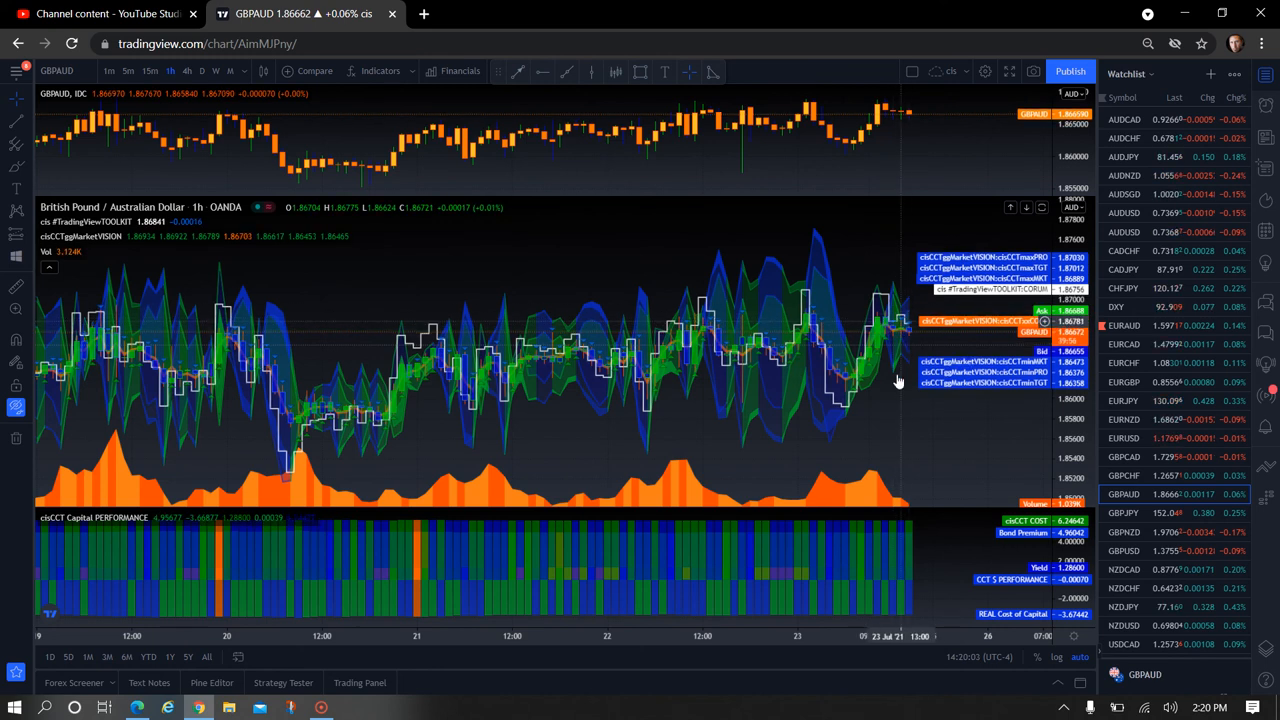
mouse_move(910, 338)
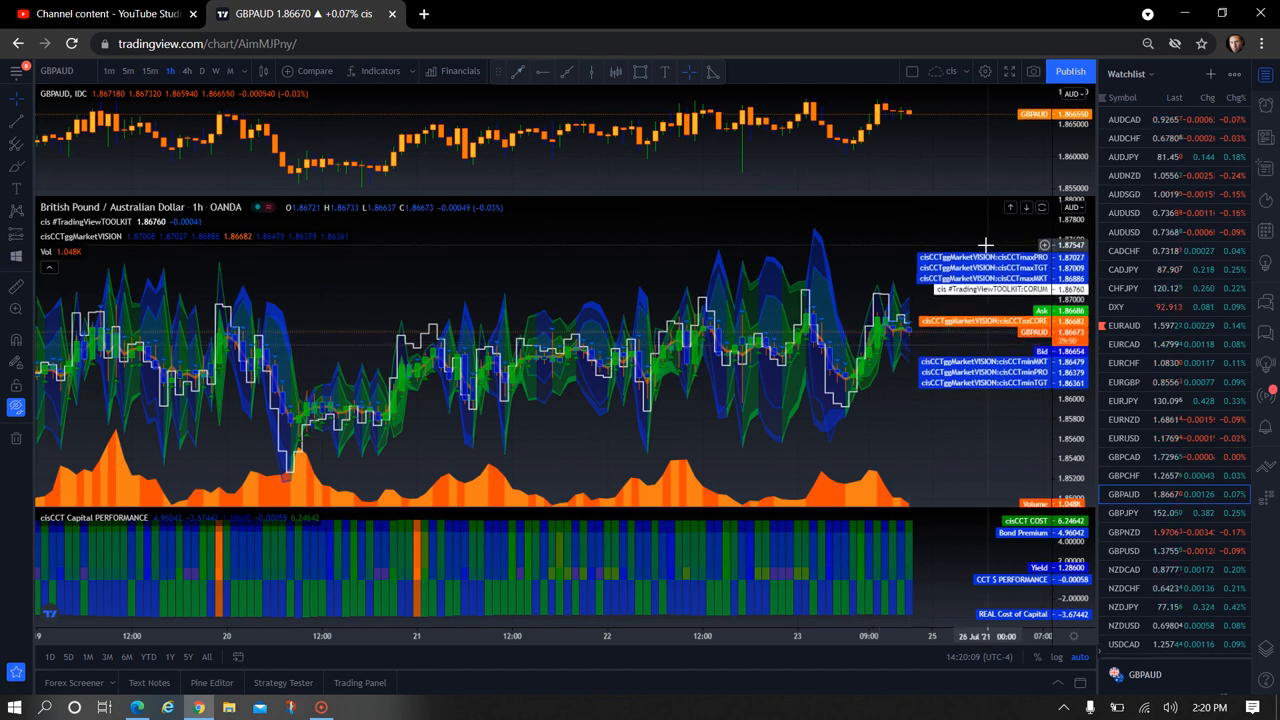
mouse_move(995, 390)
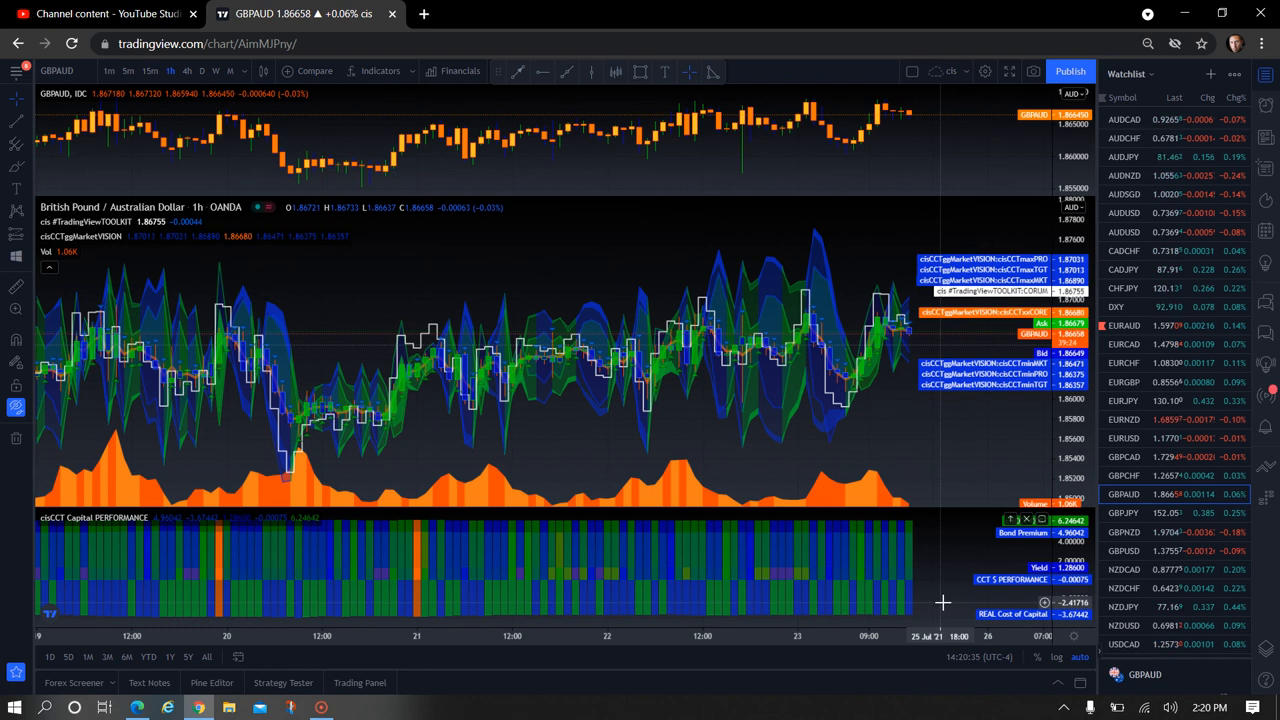
mouse_move(965, 560)
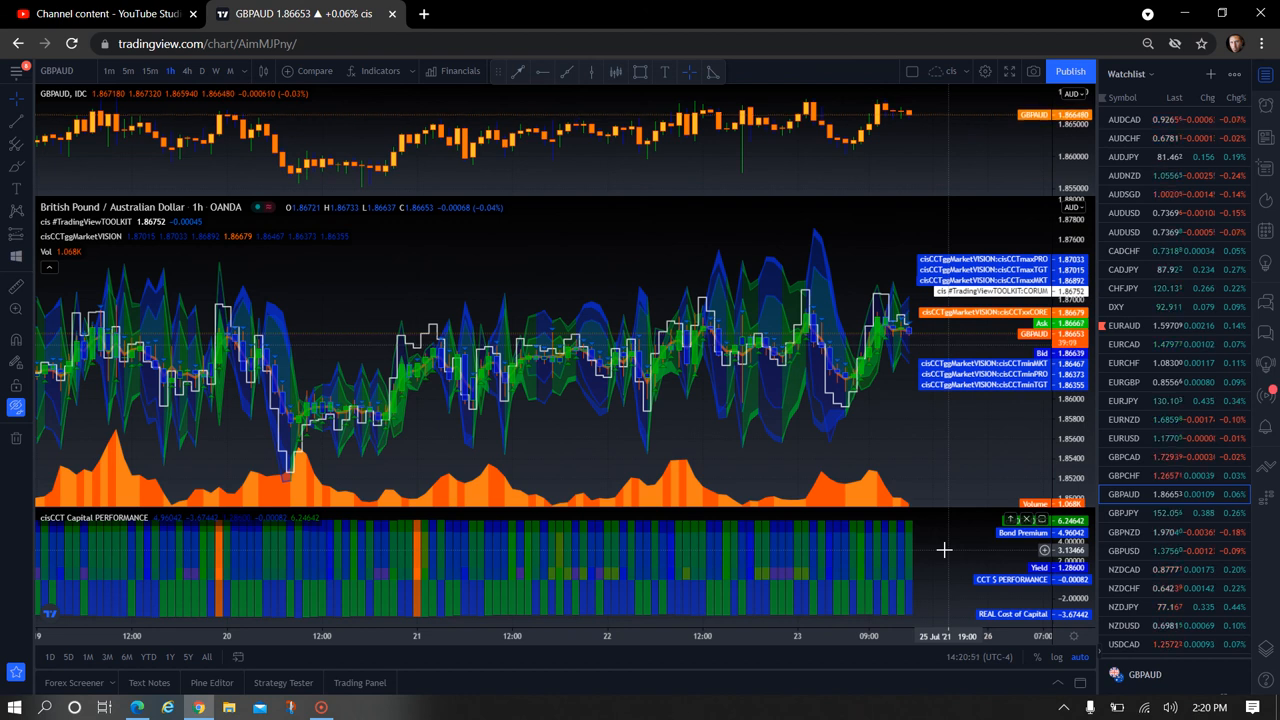
mouse_move(962, 598)
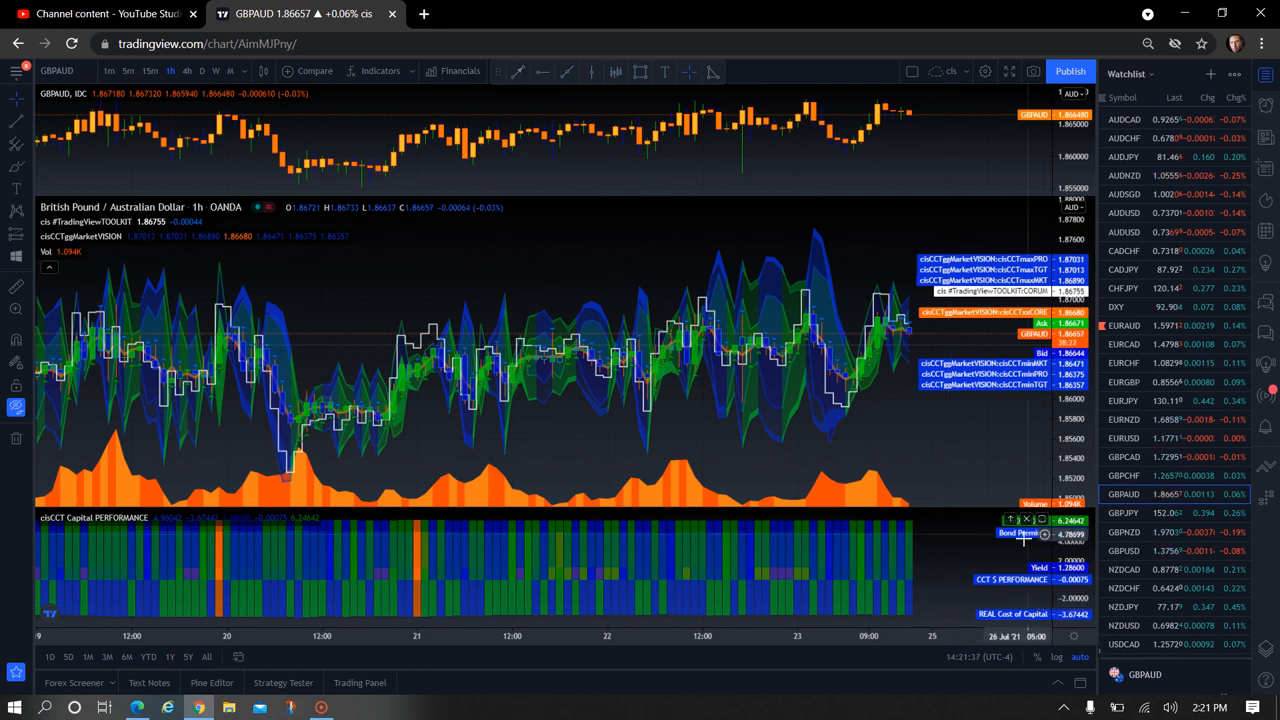
mouse_move(965, 552)
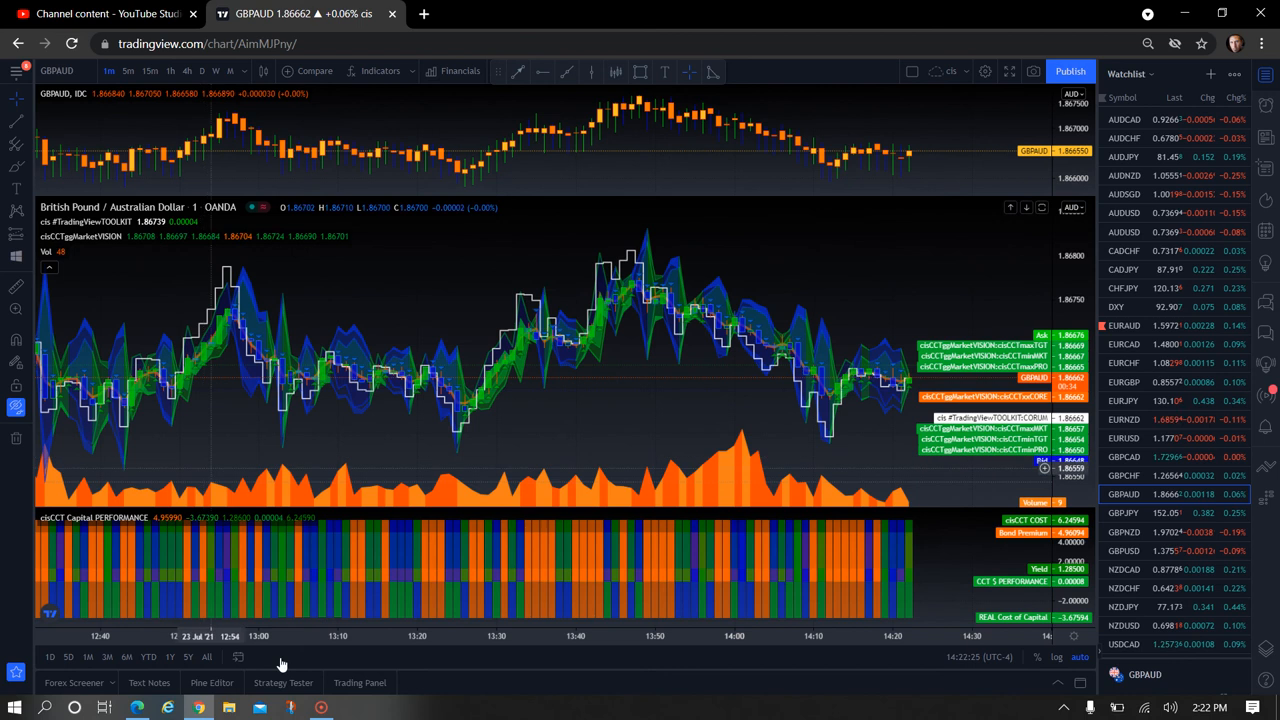
- Reveal the hidden branded text and logo drawings over the 1-minute GBPAUD chart
click(321, 708)
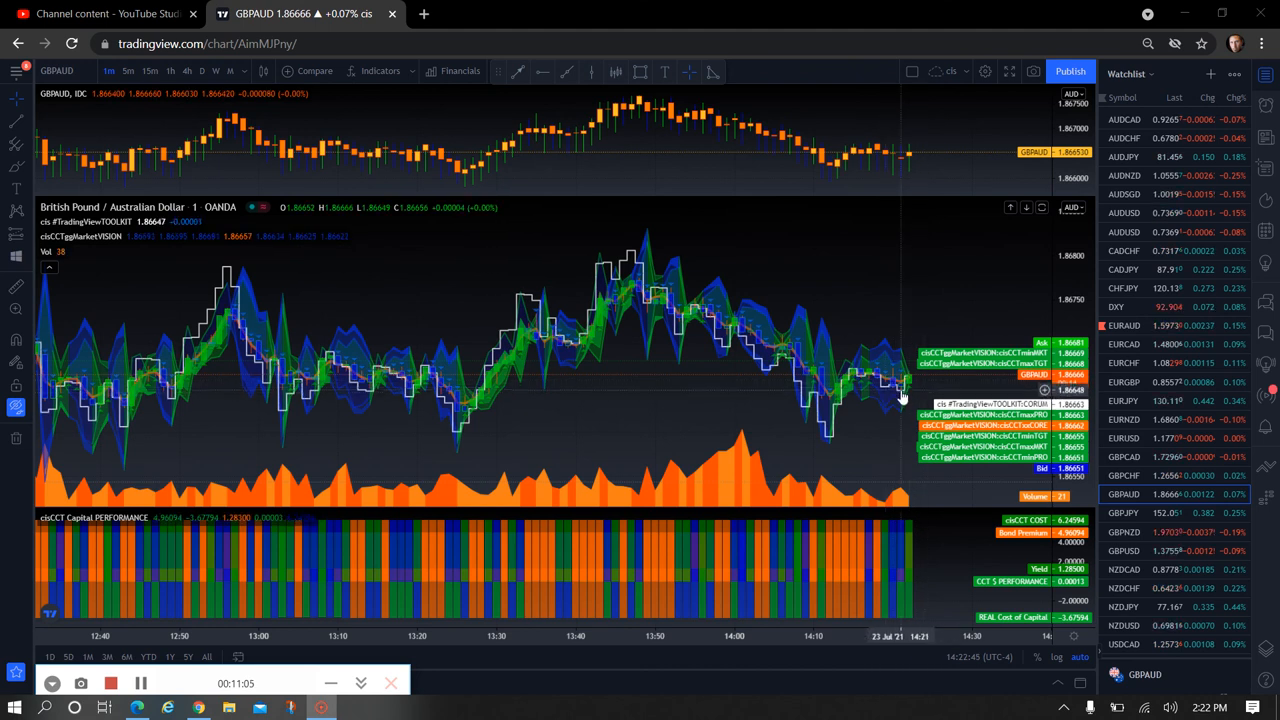
mouse_move(865, 423)
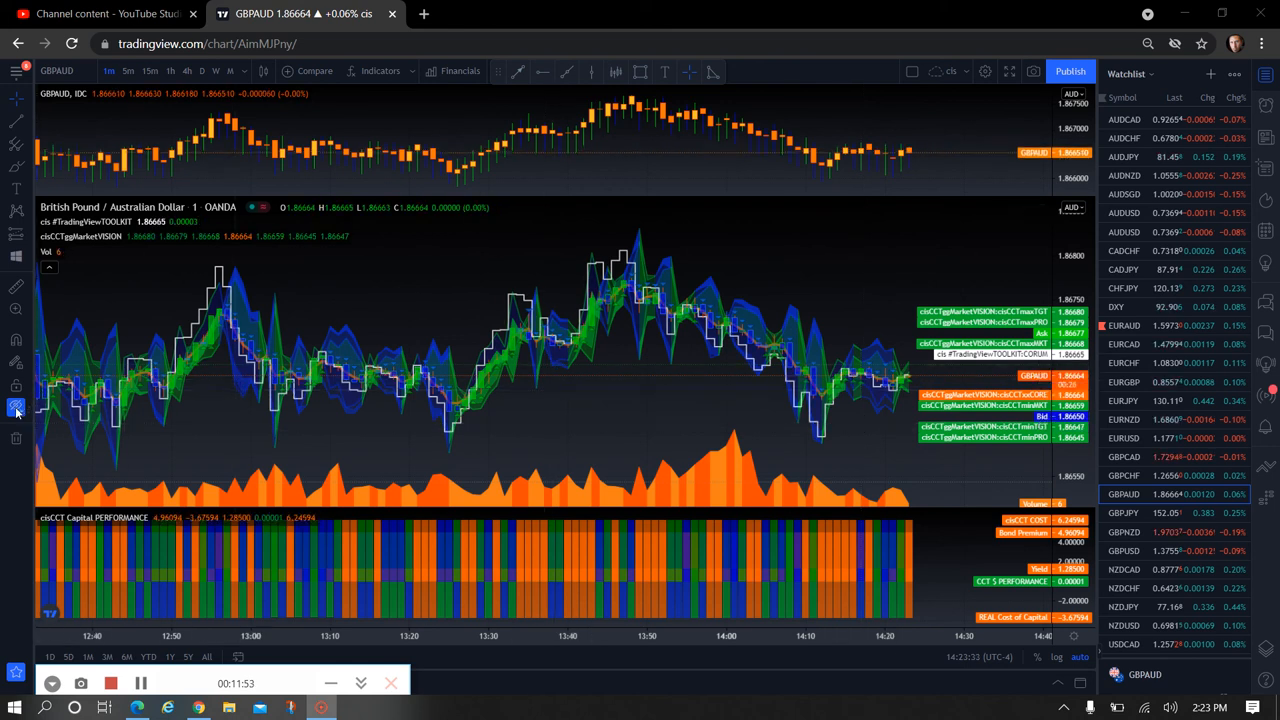
mouse_move(16, 410)
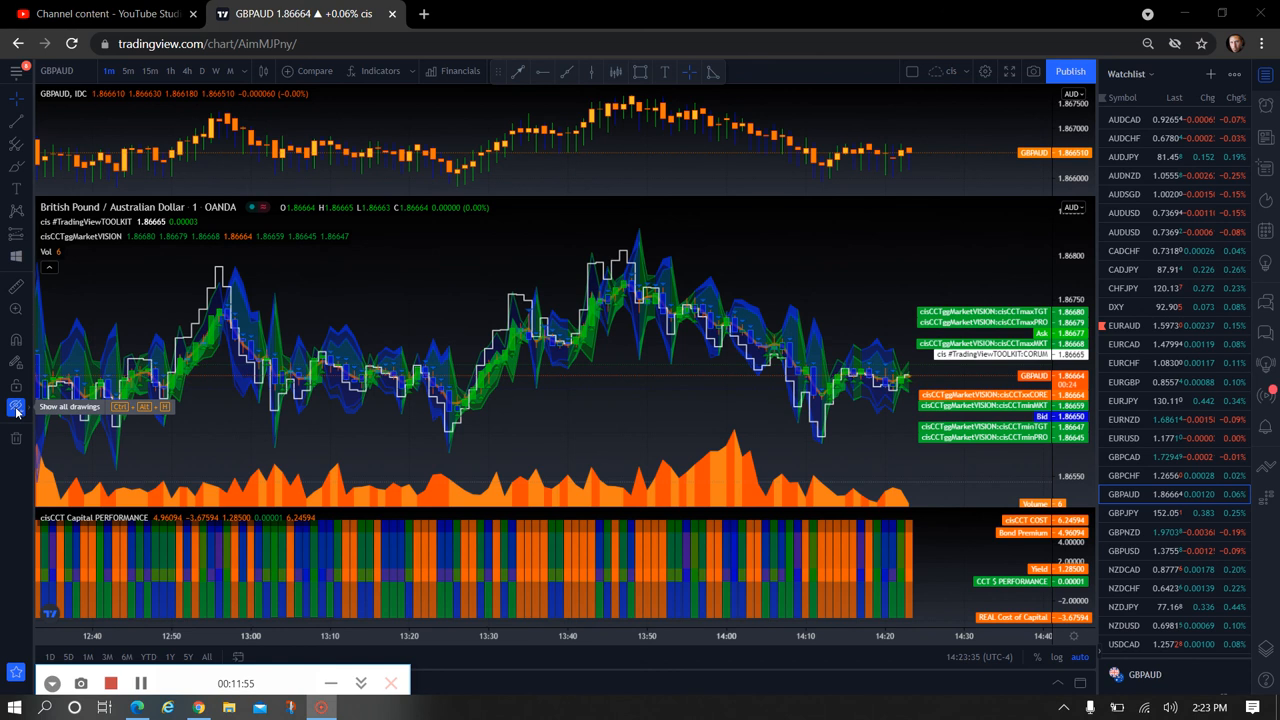
click(16, 406)
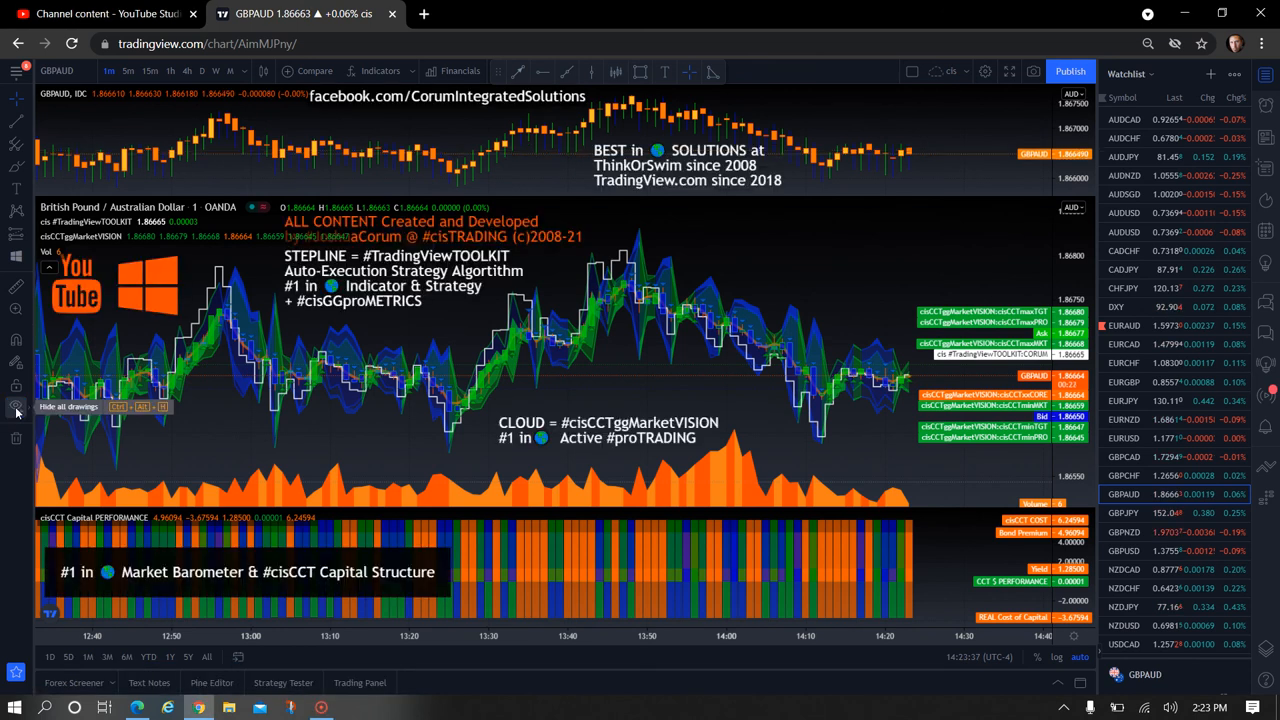